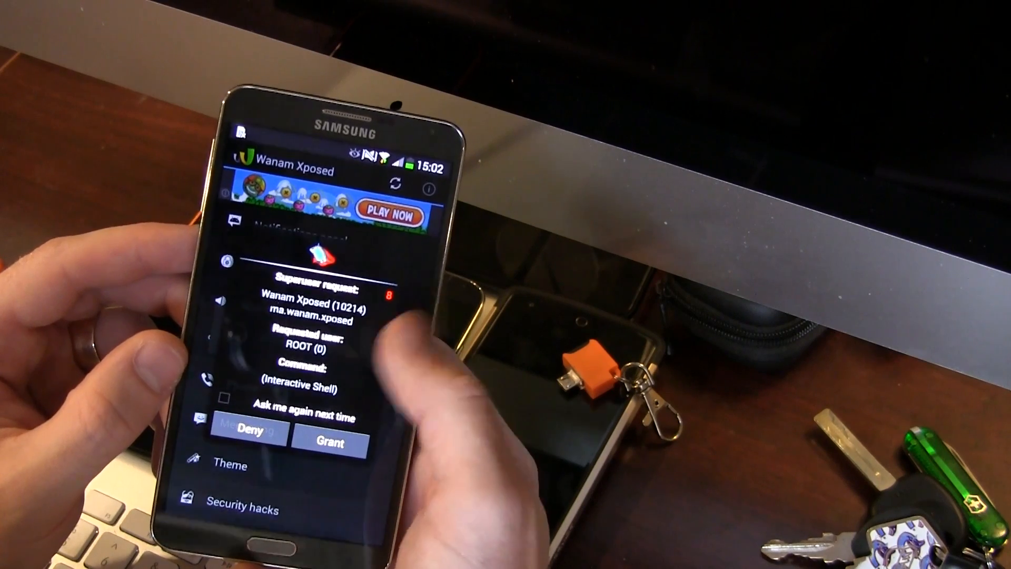
# Step: Grant Wanam Xposed superuser root access on the Superuser request
pyautogui.click(330, 442)
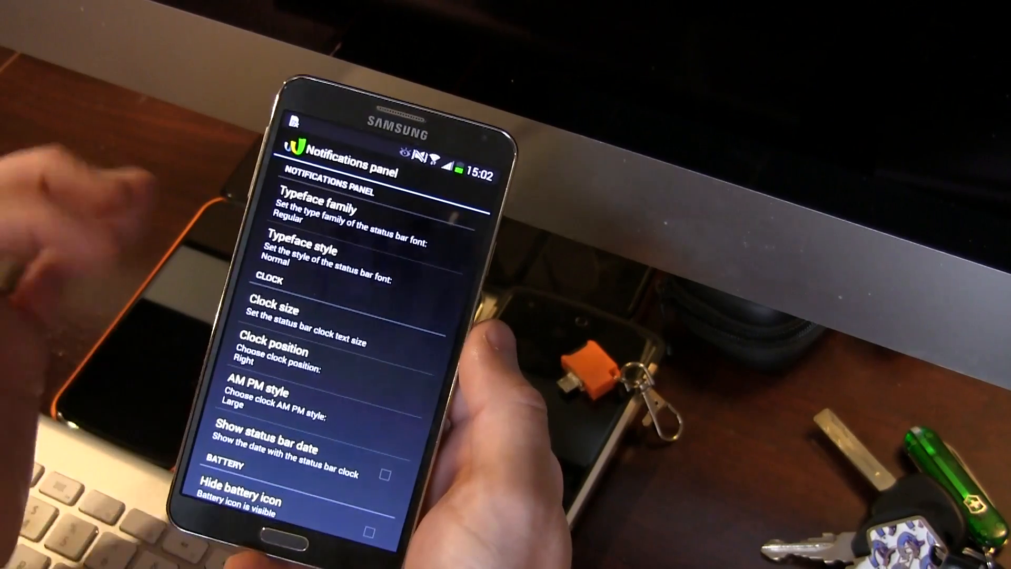
# Step: Scroll through the Notifications panel options for status bar font, clock and battery
pyautogui.scroll(-3)
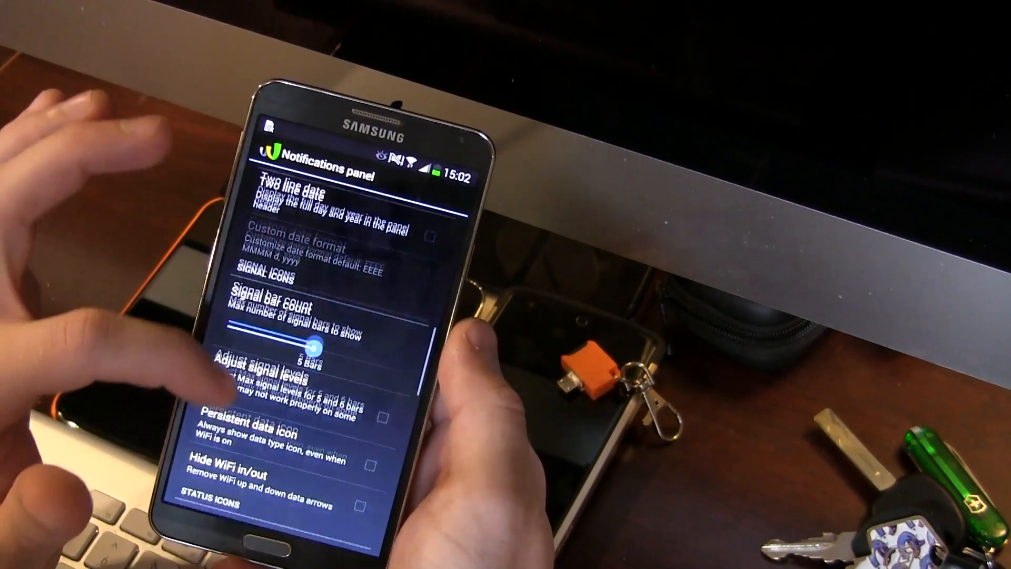
pyautogui.scroll(-3)
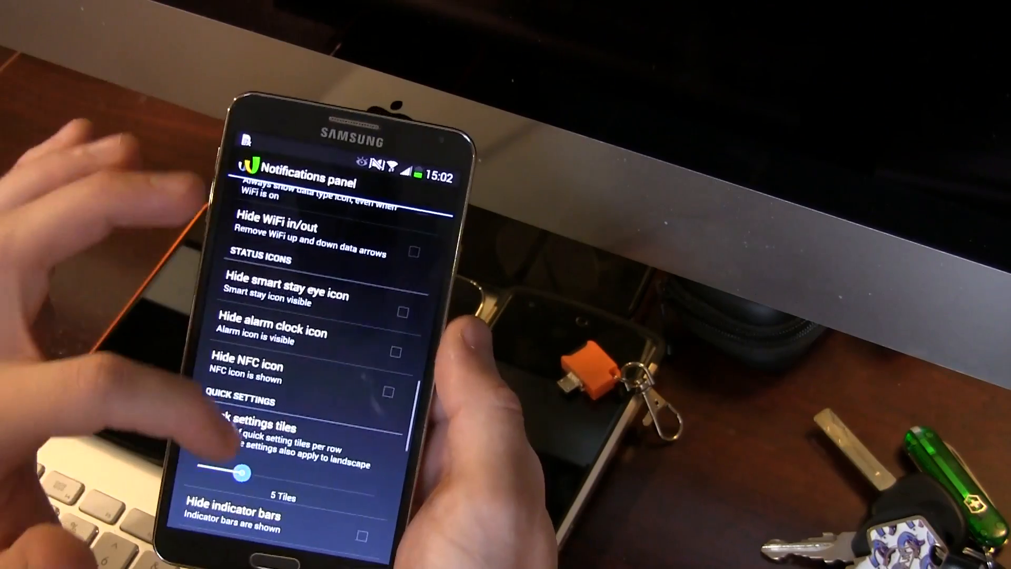
pyautogui.scroll(-3)
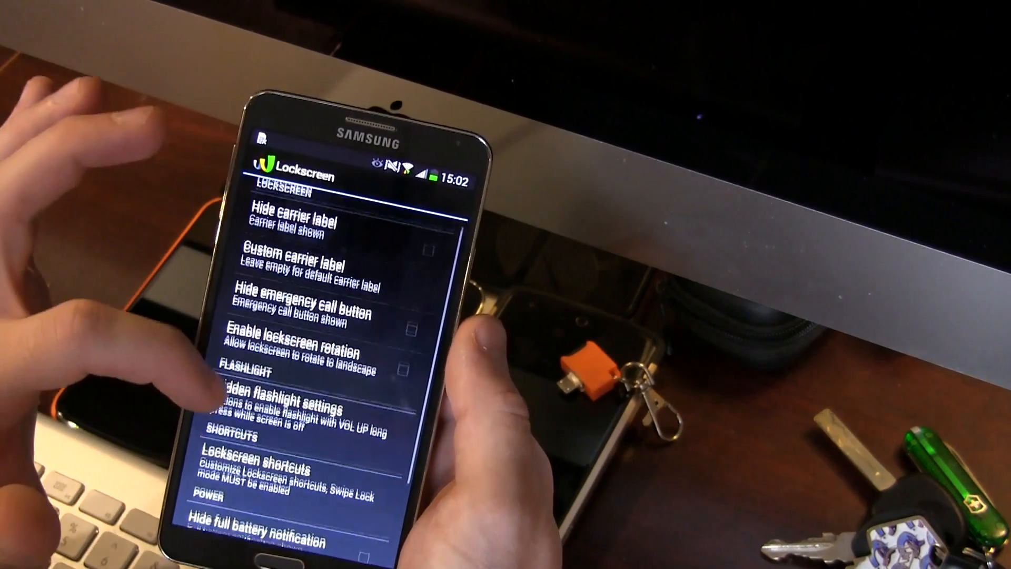
# Step: Scroll through the Lockscreen options: carrier label, emergency call, rotation, flashlight, shortcuts
pyautogui.scroll(-3)
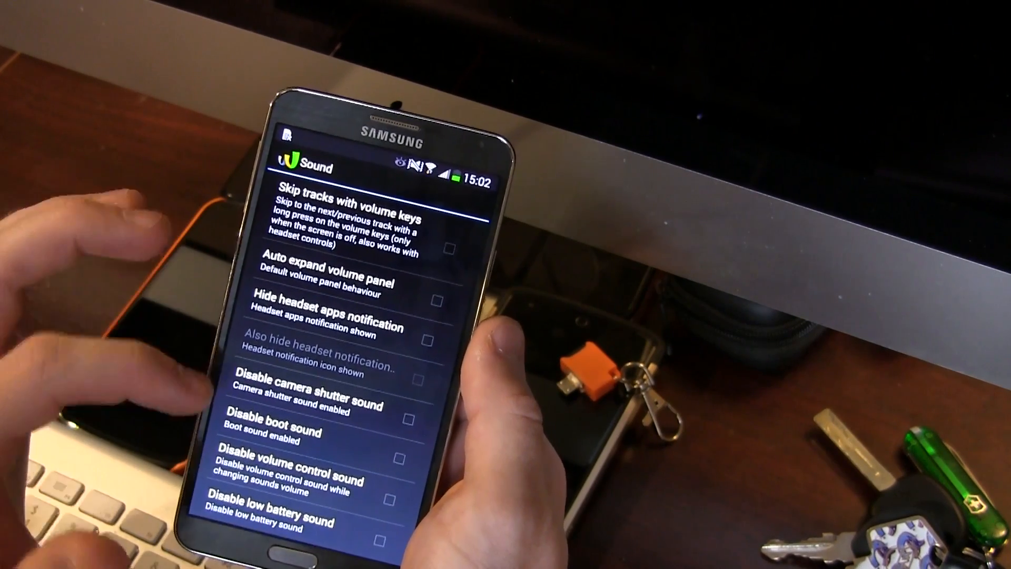
# Step: Scroll through the Sound options, including volume-key track skipping and headset notification
pyautogui.scroll(-3)
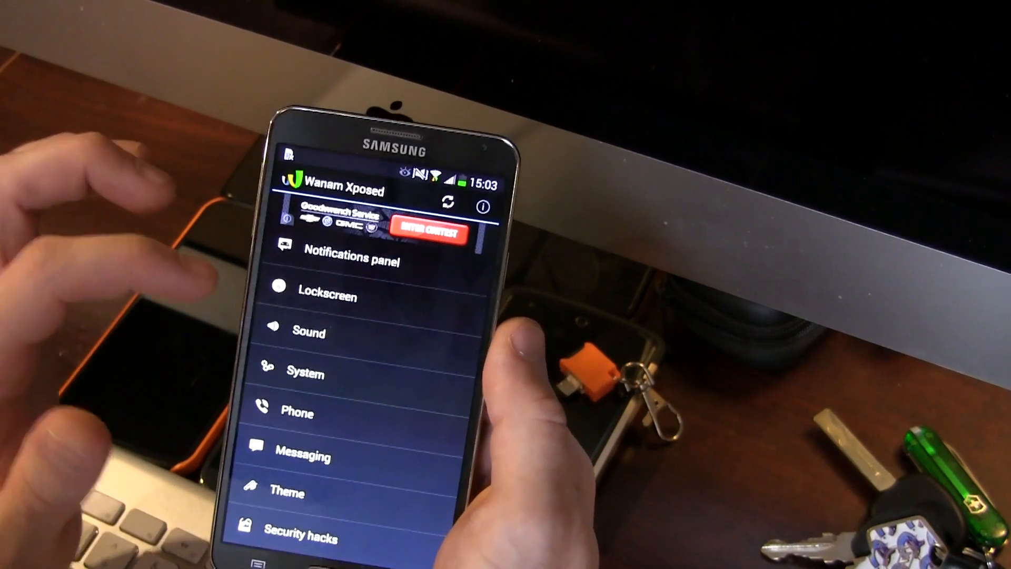
# Step: Open the System category showing scrolling cache, reboot menu, tether and WiFi AP client options
pyautogui.click(304, 373)
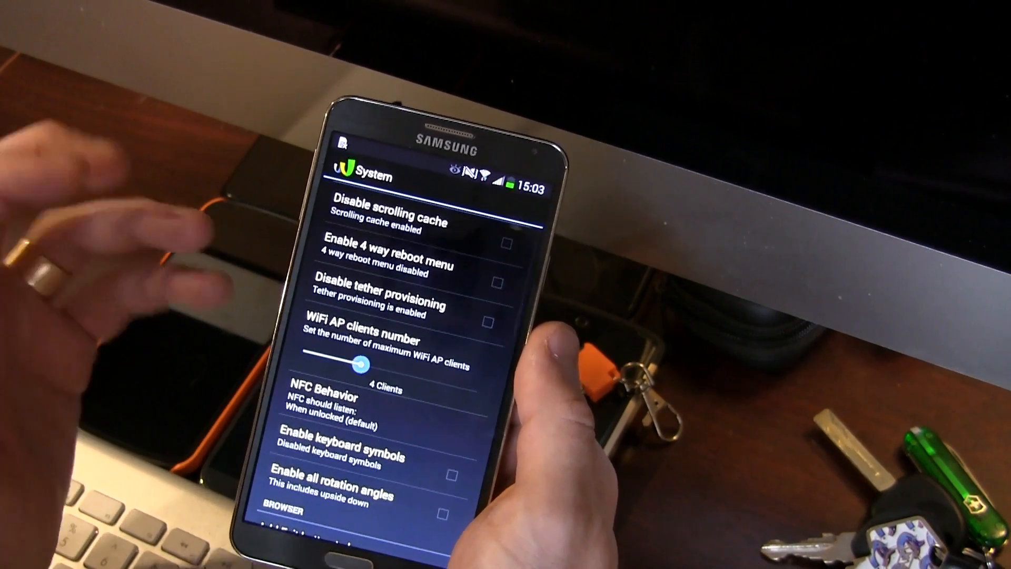
pyautogui.click(446, 476)
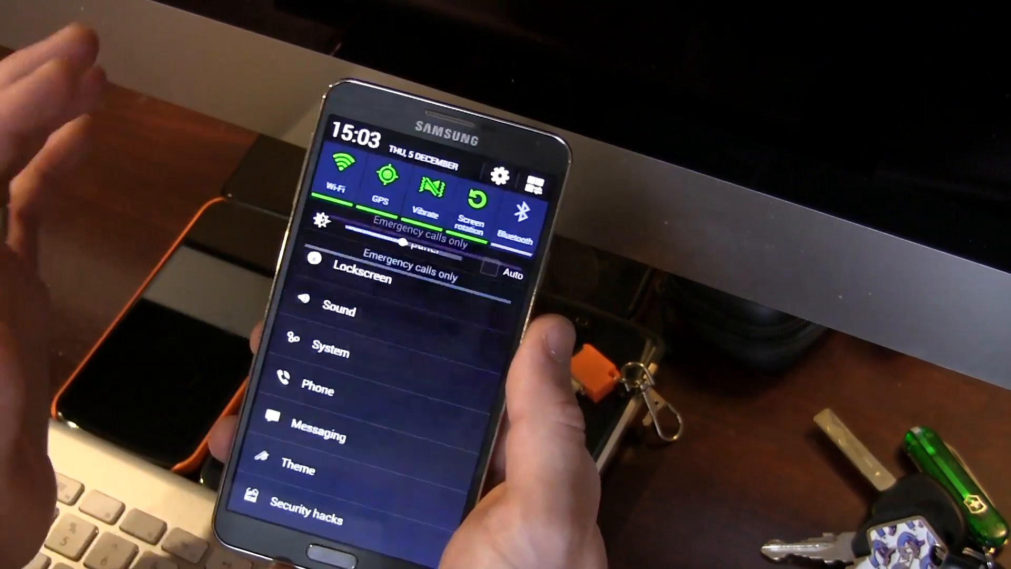
pyautogui.click(330, 351)
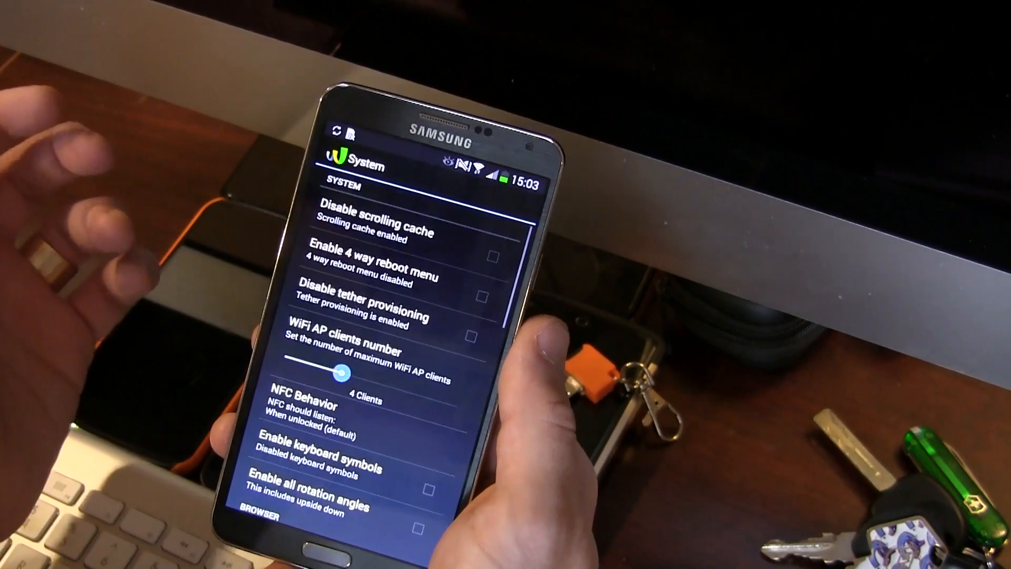